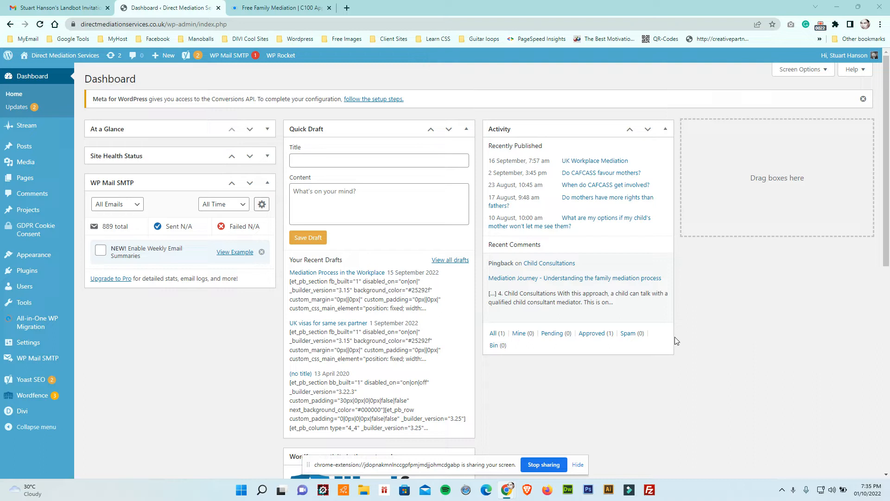
{"action": "mouse_move", "coordinate": [80, 379]}
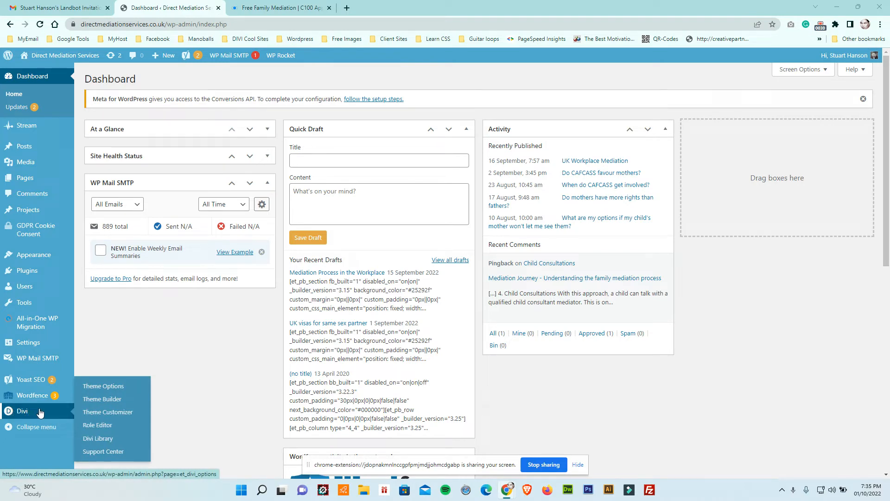
{"action": "mouse_move", "coordinate": [103, 399]}
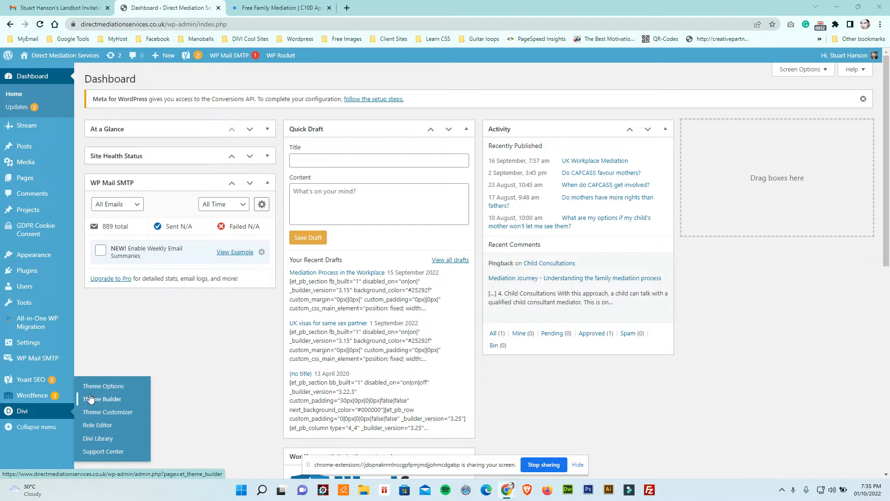
Step: Go to Divi > Theme Options from the WordPress admin sidebar
{"action": "left_click", "coordinate": [103, 385]}
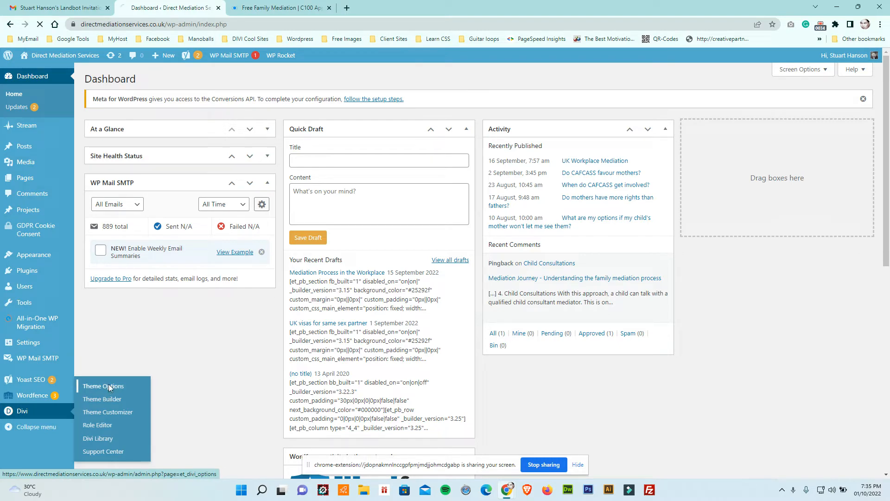
Step: Let the Divi Theme Options General settings finish loading on screen
{"action": "left_click", "coordinate": [103, 386]}
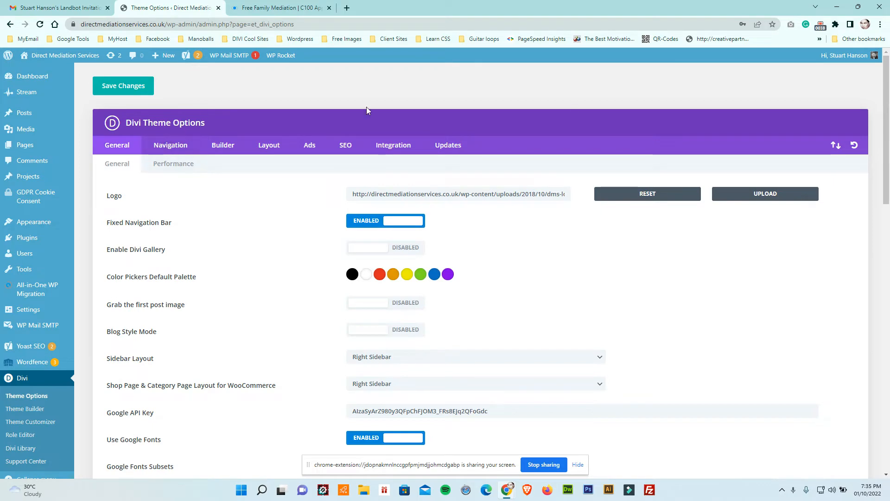
{"action": "scroll", "scroll_direction": "down", "scroll_amount": 3}
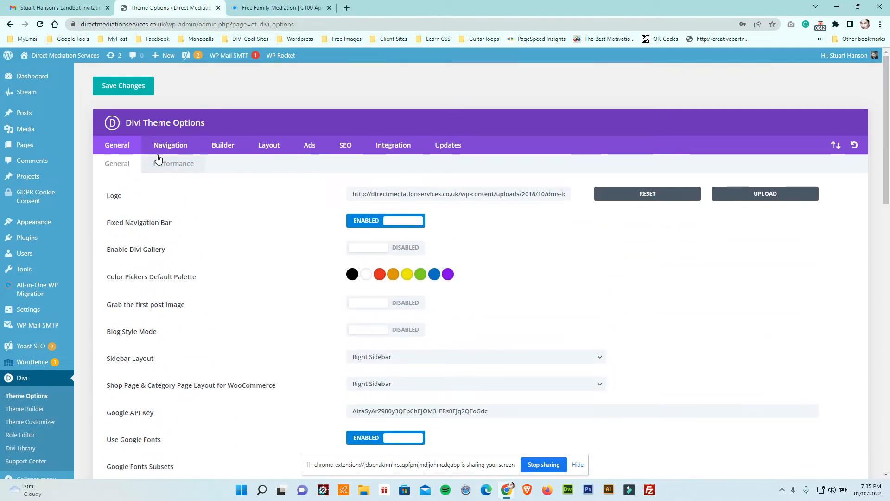
{"action": "mouse_move", "coordinate": [393, 144]}
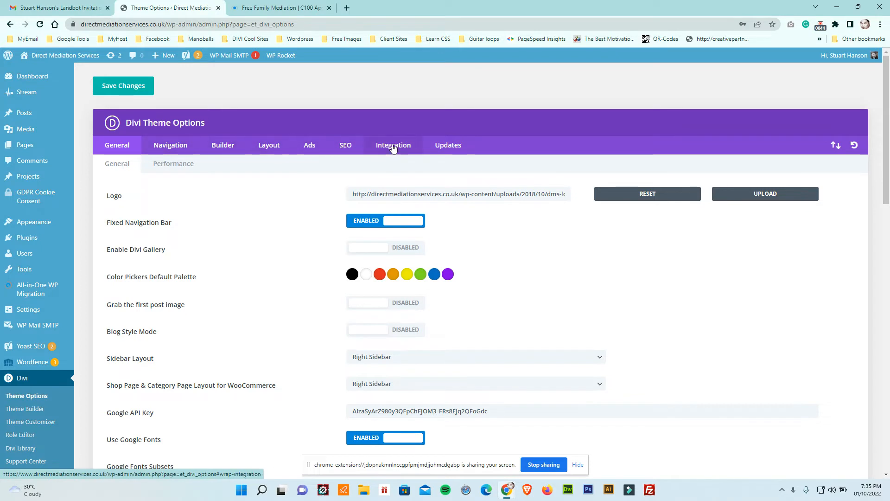
Step: Switch to the Integration settings and reach the 'Add code to the < head >' box
{"action": "left_click", "coordinate": [393, 145]}
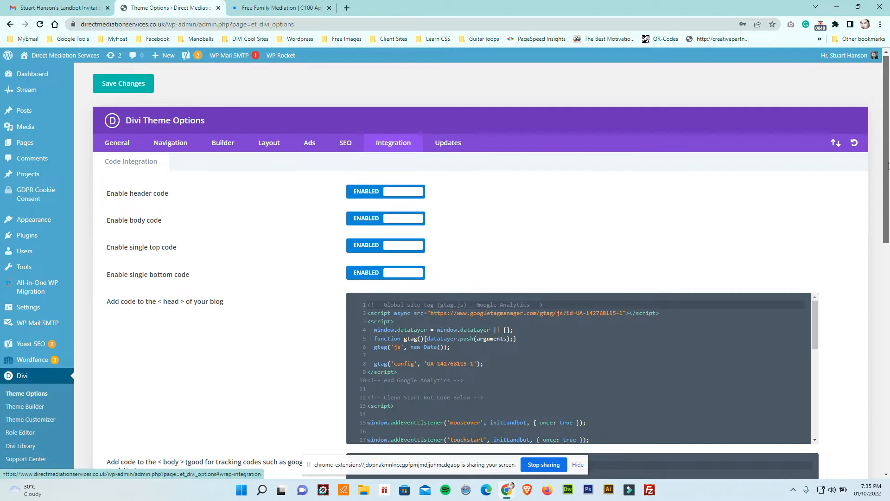
{"action": "scroll", "scroll_direction": "down", "scroll_amount": 3}
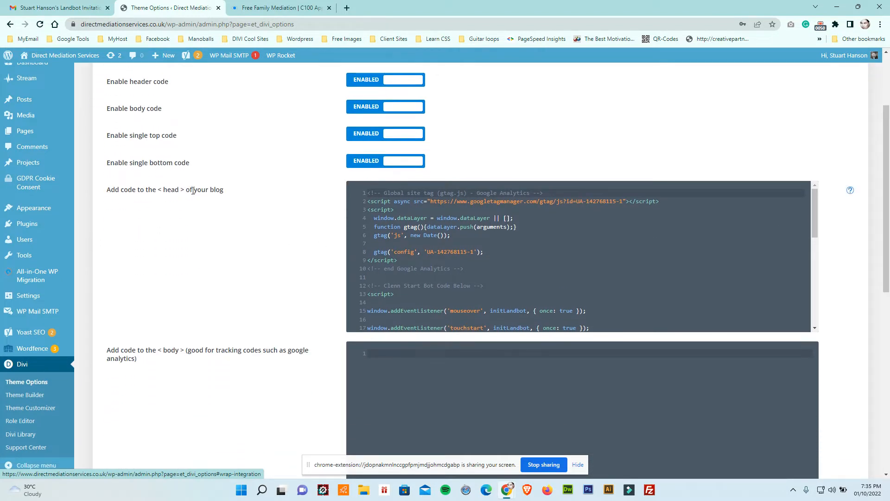
{"action": "double_click", "coordinate": [167, 189]}
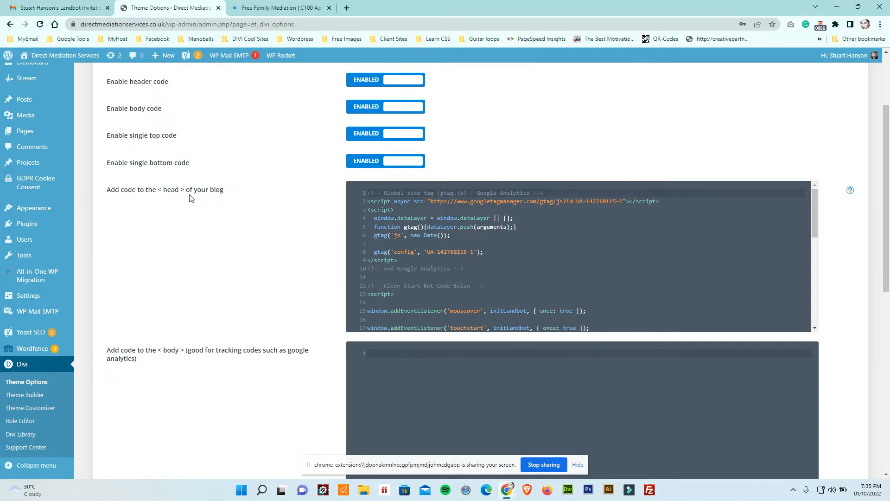
{"action": "mouse_move", "coordinate": [226, 196]}
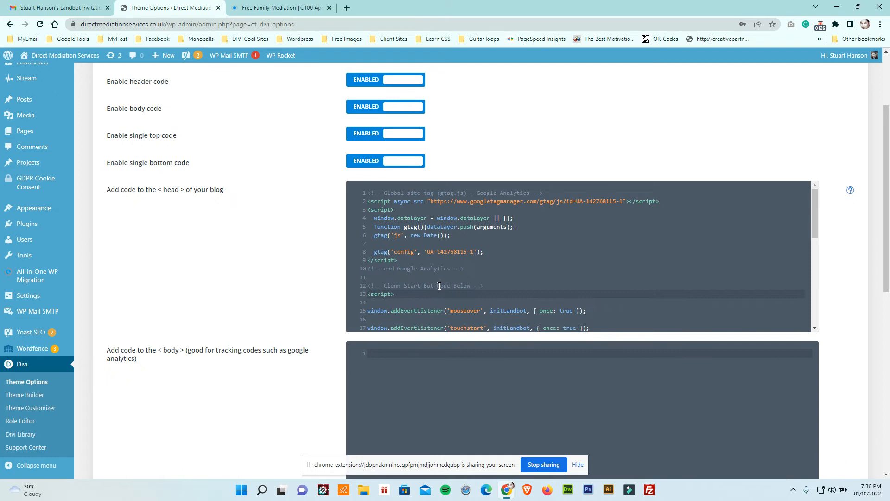
Step: Paste the Landbot script on the blank line between the bot-code marker comments
{"action": "scroll", "scroll_direction": "down", "scroll_amount": 3}
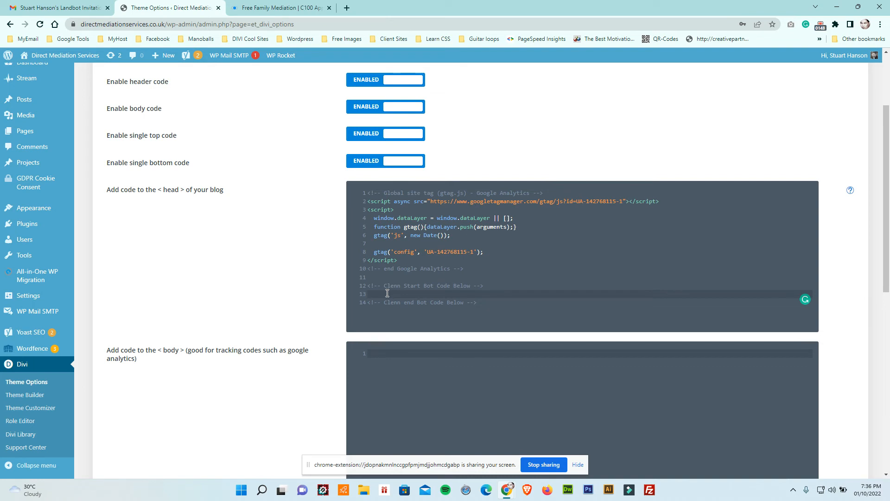
{"action": "left_click", "coordinate": [368, 294]}
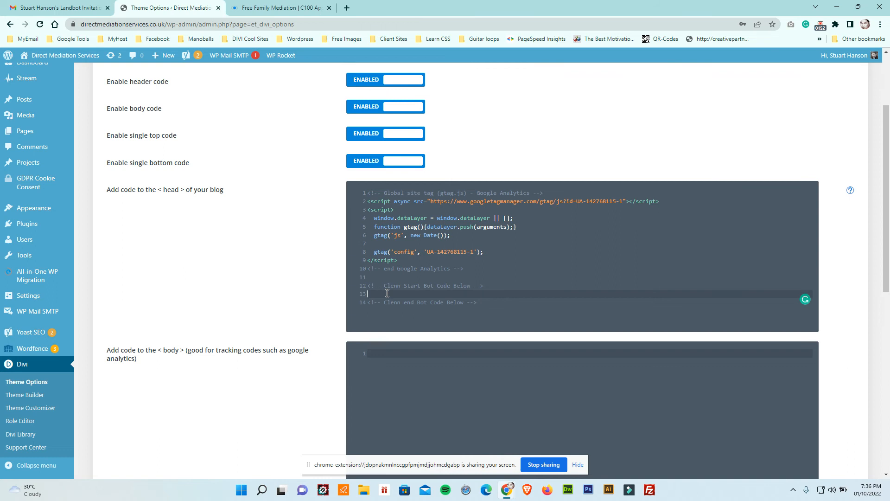
{"action": "scroll", "scroll_direction": "down", "scroll_amount": 3}
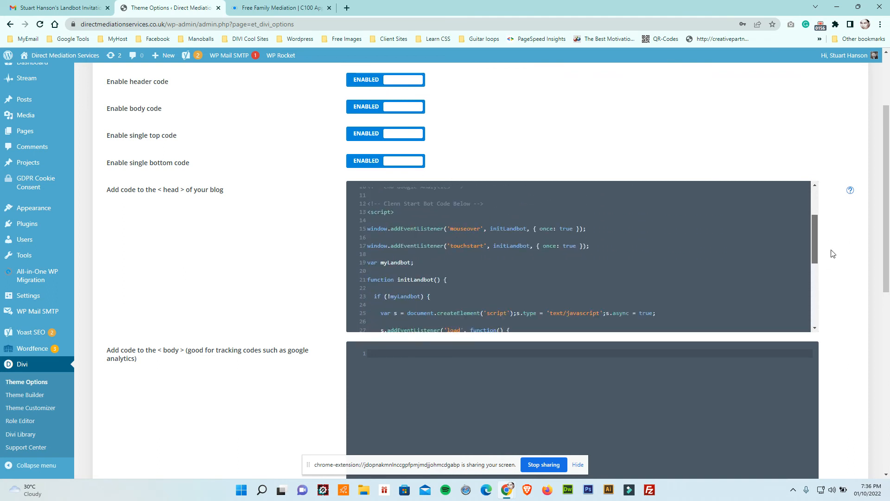
{"action": "scroll", "scroll_direction": "down", "scroll_amount": 3}
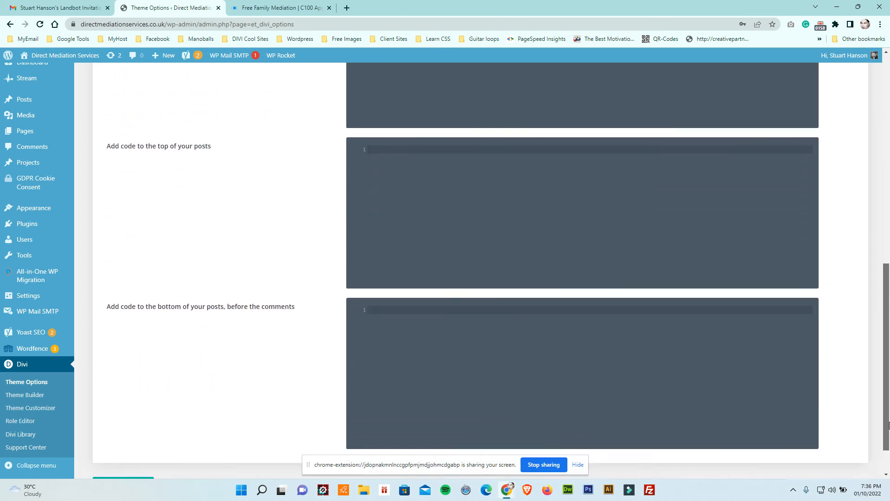
Step: Save the updated theme options with Save Changes at the bottom of the page
{"action": "scroll", "scroll_direction": "down", "scroll_amount": 3}
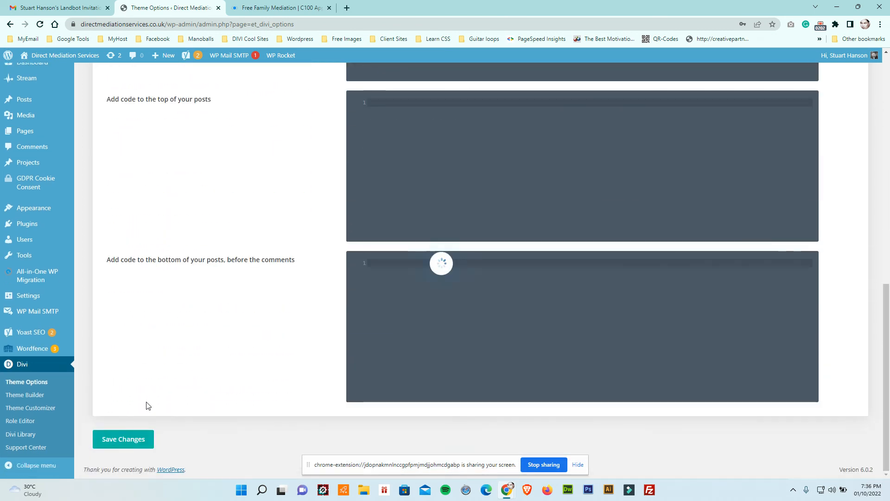
{"action": "left_click", "coordinate": [123, 438]}
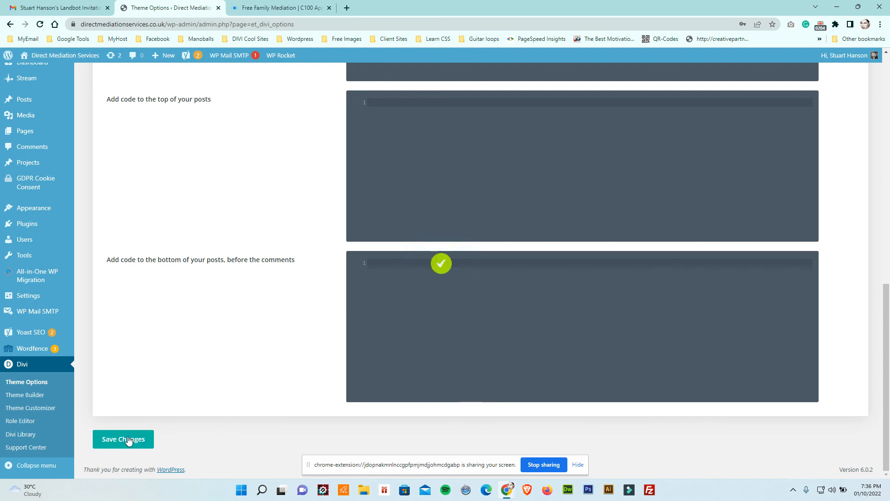